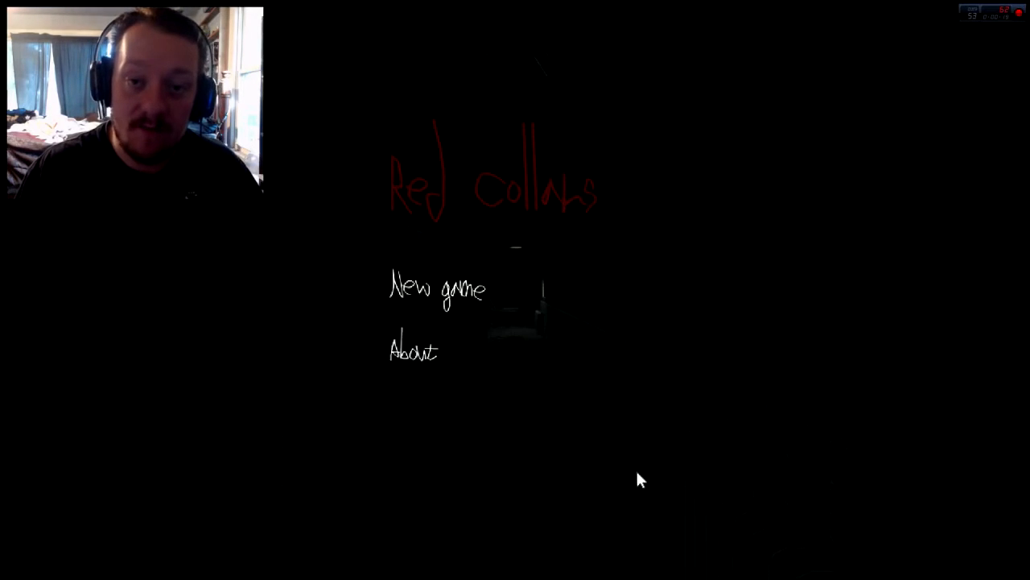
{"action": "mouse_move", "coordinate": [520, 296]}
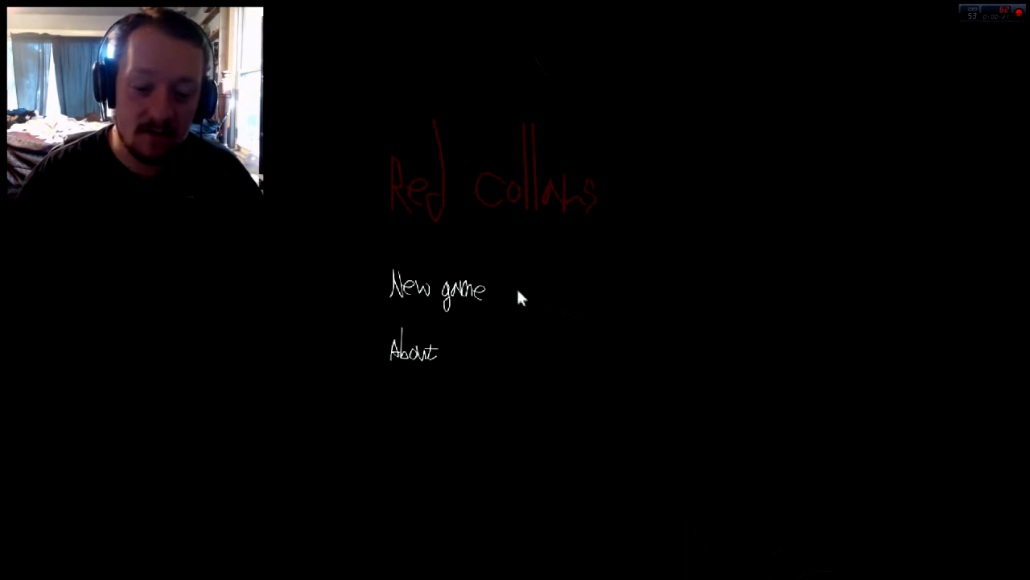
{"action": "left_click", "coordinate": [437, 288]}
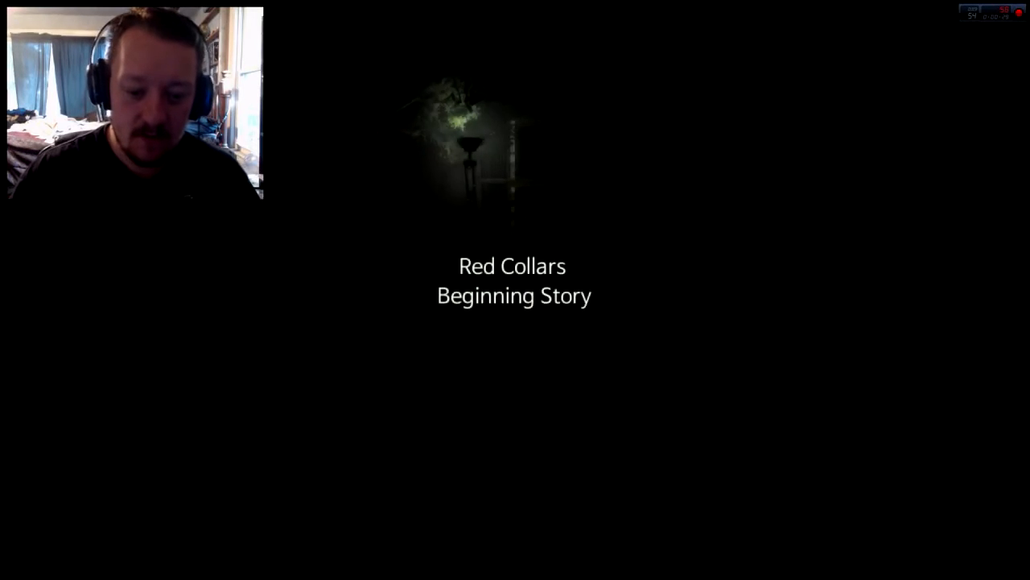